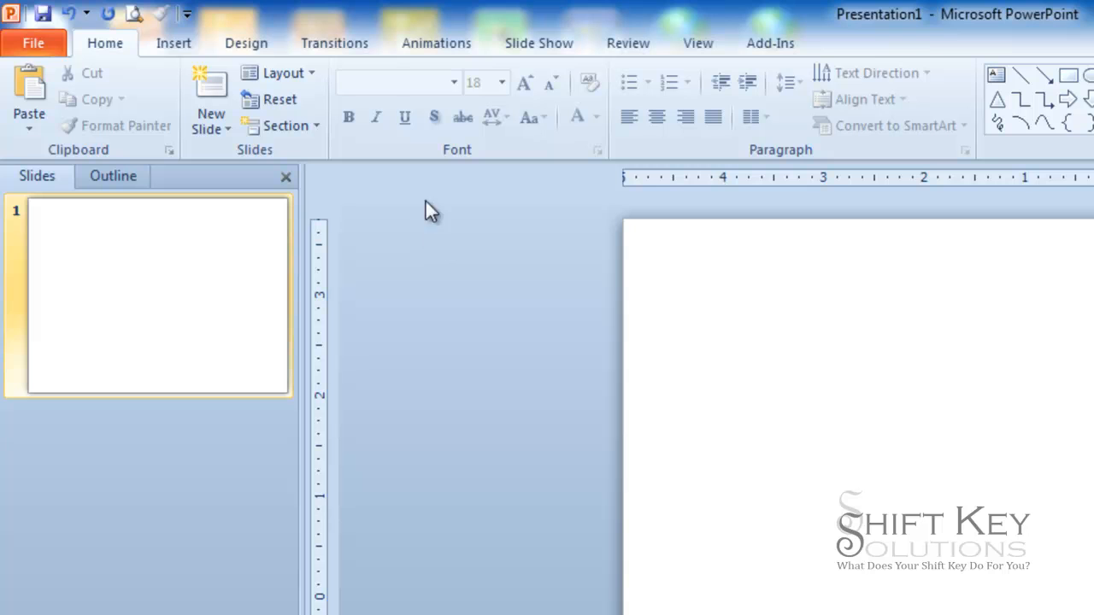
pyautogui.moveTo(356, 133)
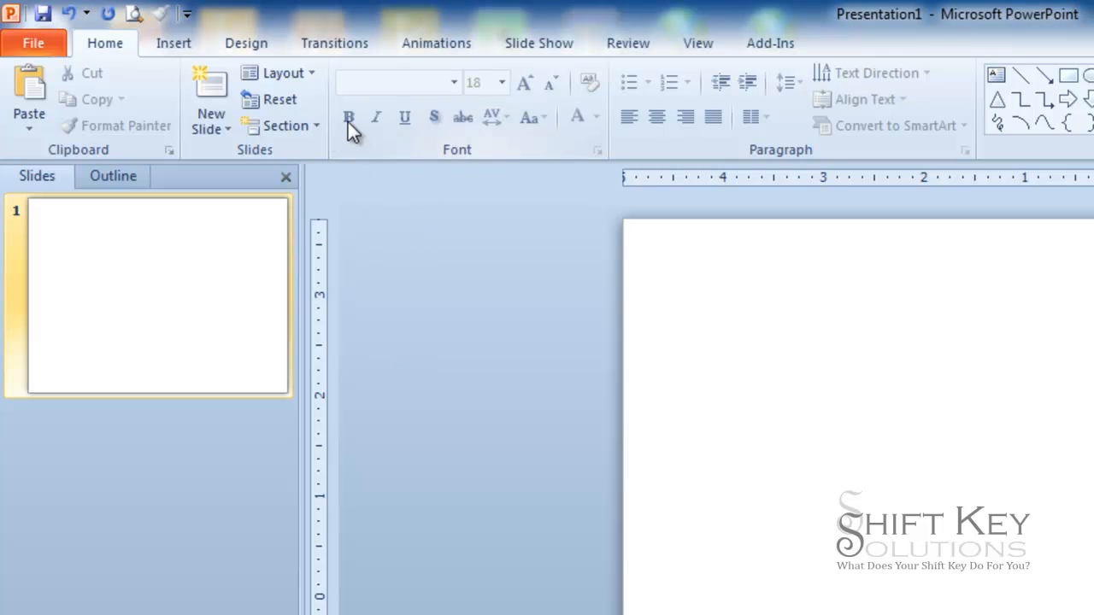
pyautogui.moveTo(349, 116)
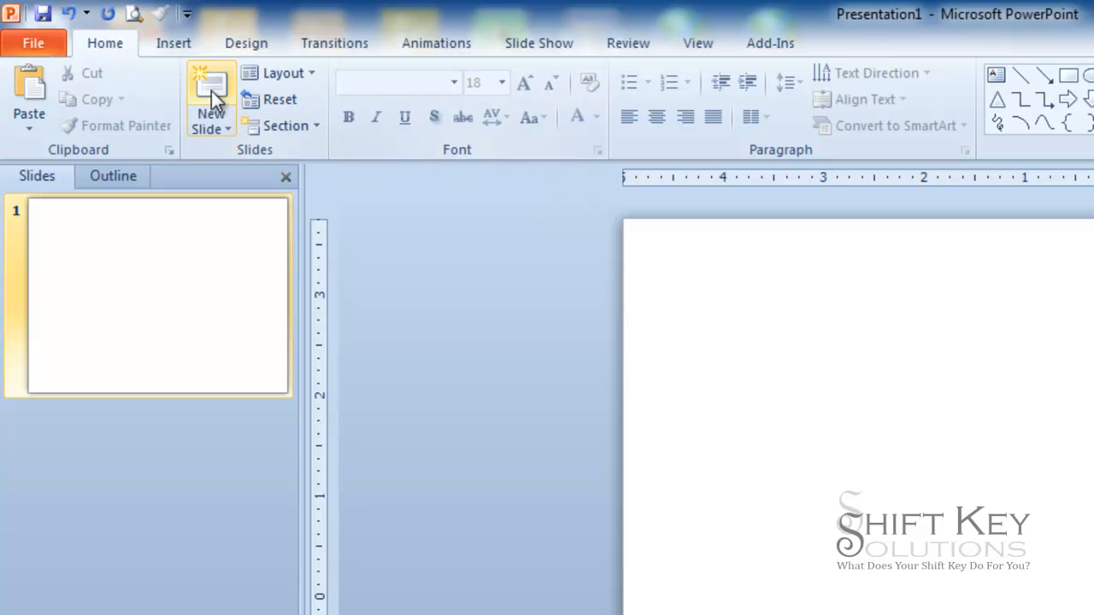
pyautogui.moveTo(210, 94)
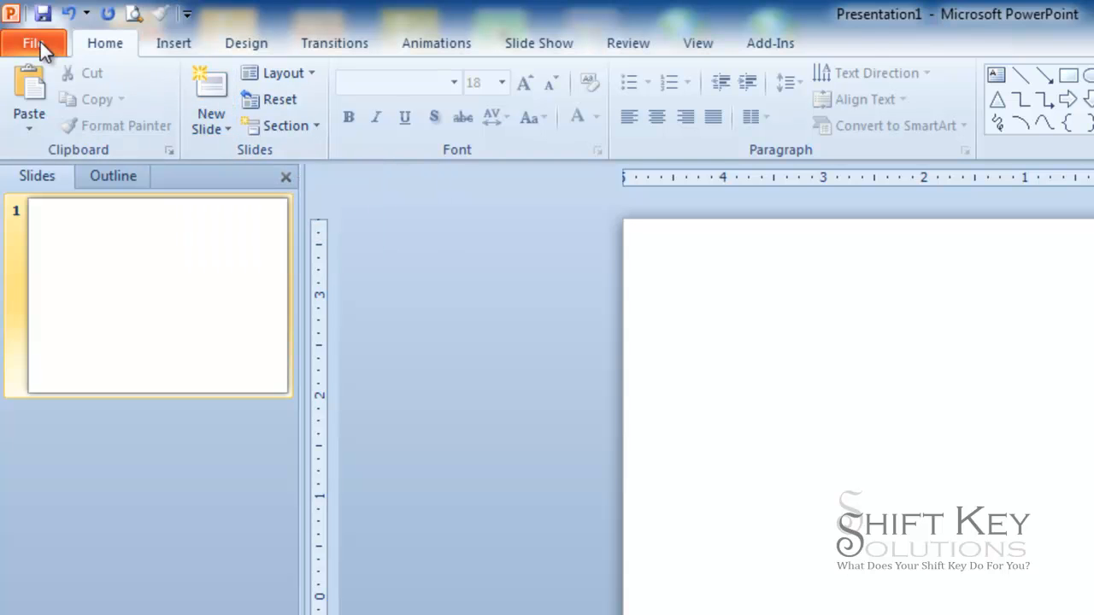
# Open PowerPoint Options on the General page via File > Options
pyautogui.click(34, 43)
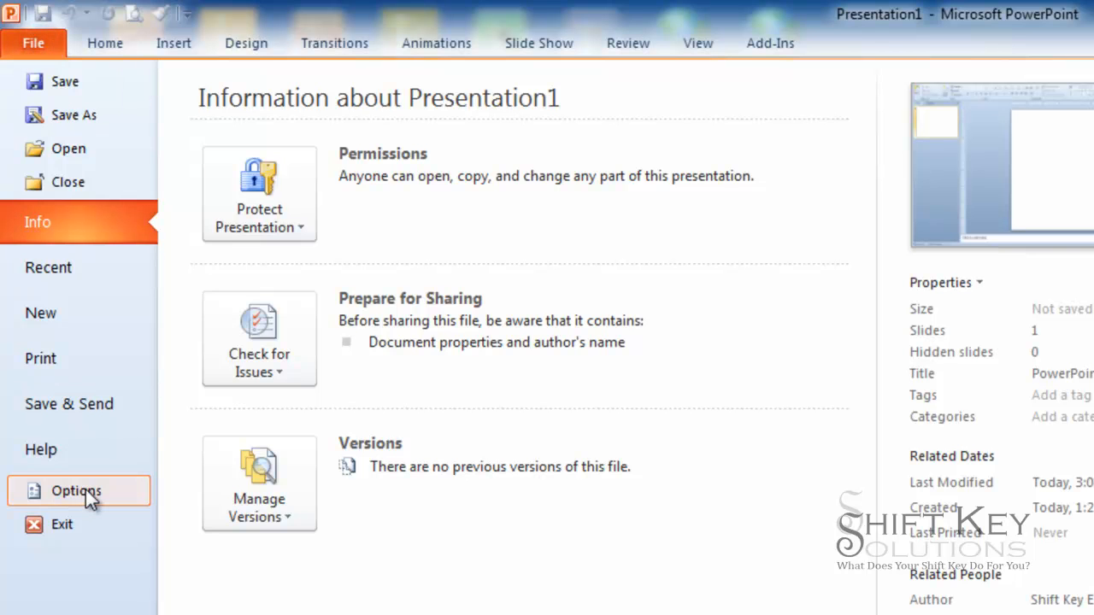
pyautogui.click(75, 491)
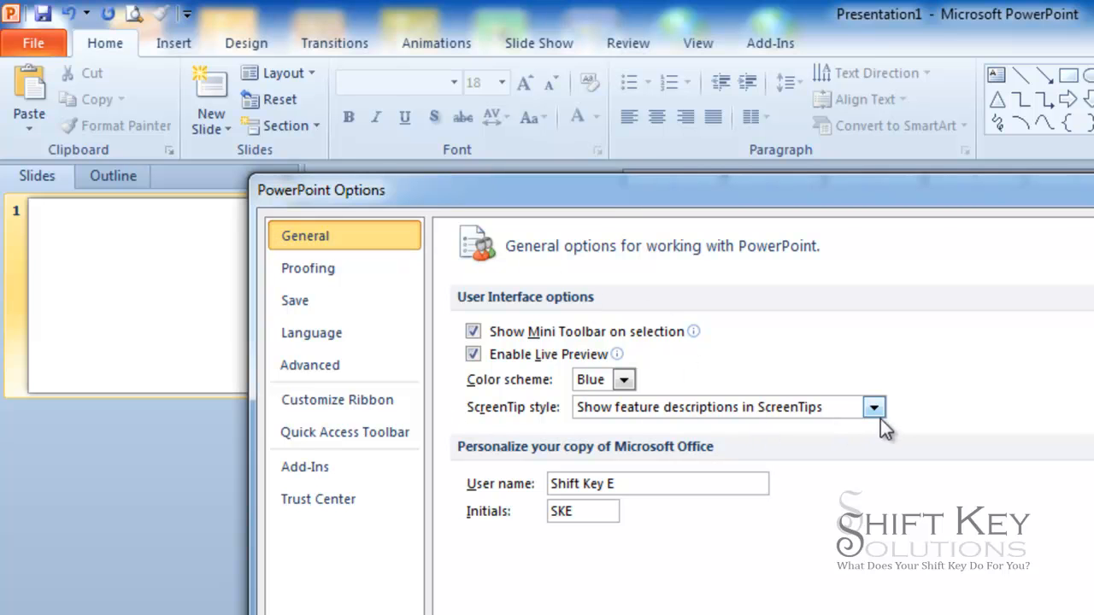
# Set ScreenTip style to 'Don't show ScreenTips'
pyautogui.click(875, 407)
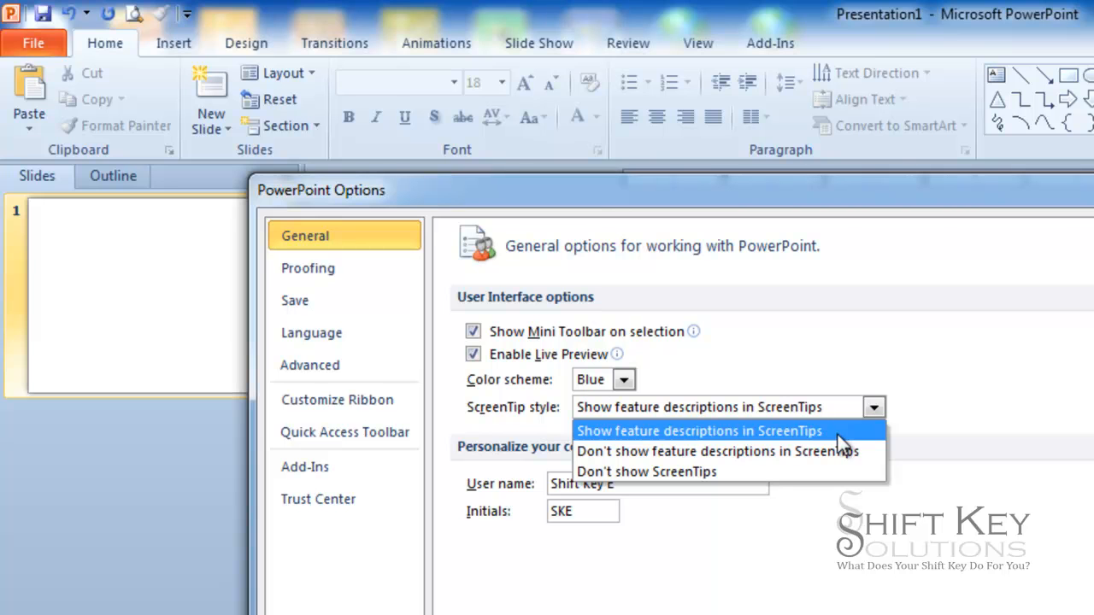
pyautogui.moveTo(852, 451)
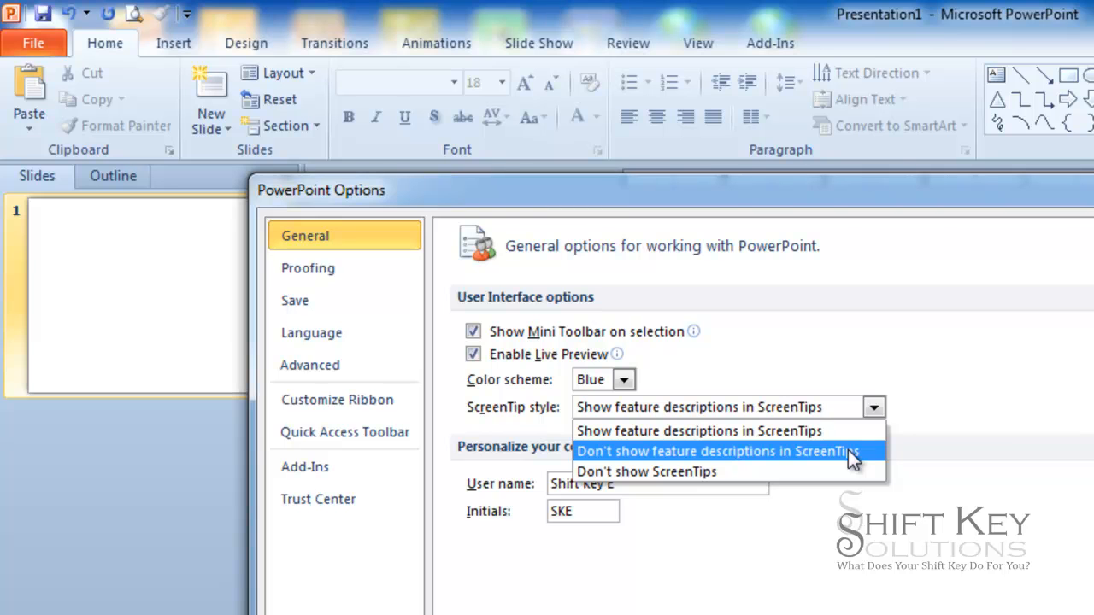
pyautogui.moveTo(824, 472)
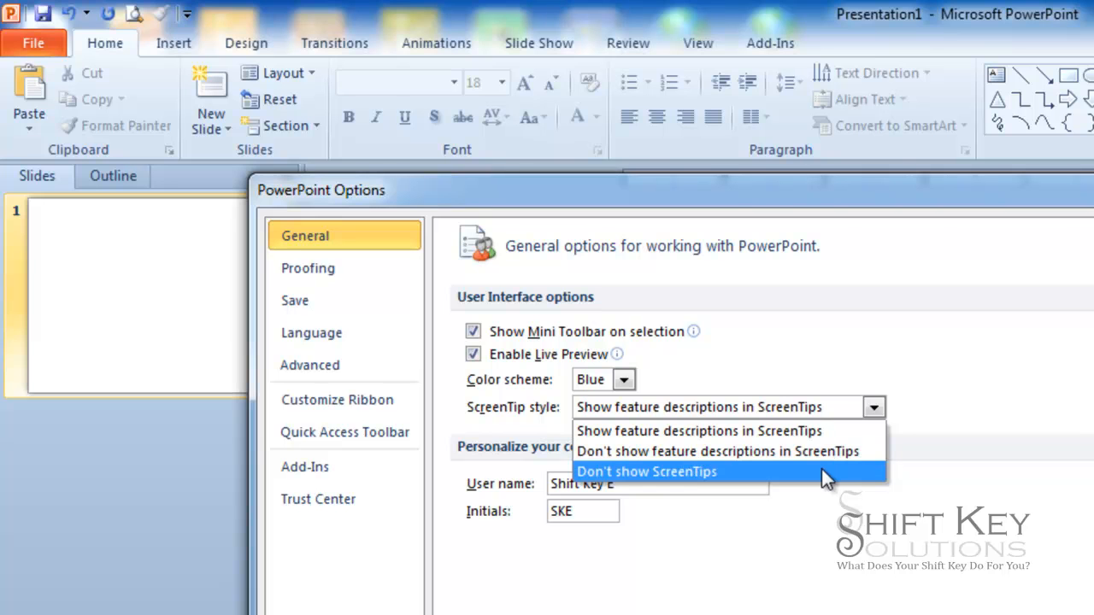
pyautogui.moveTo(828, 451)
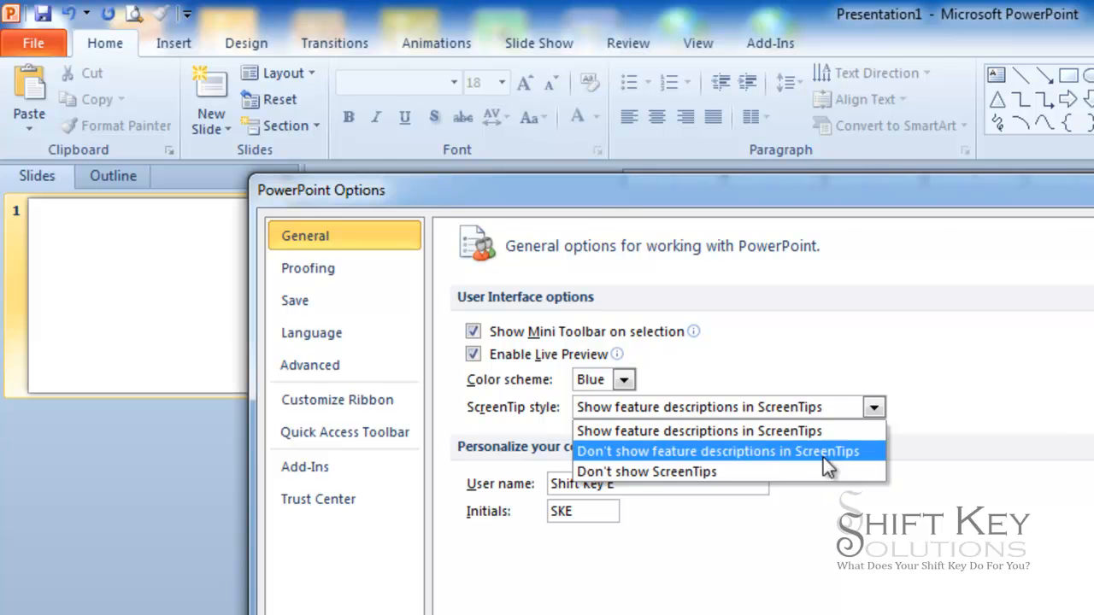
pyautogui.moveTo(835, 461)
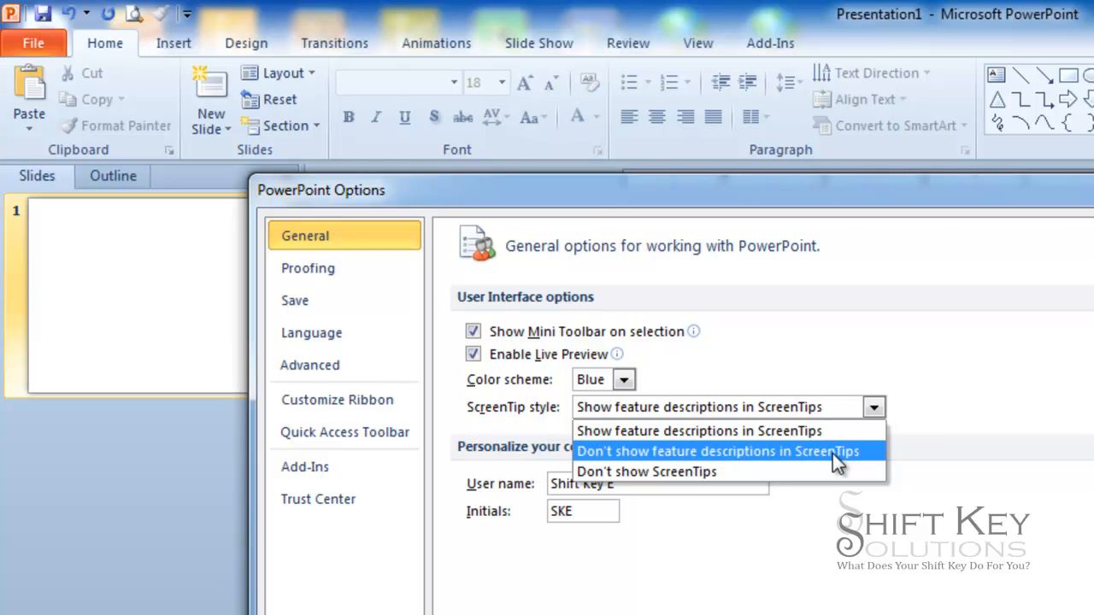
pyautogui.moveTo(824, 461)
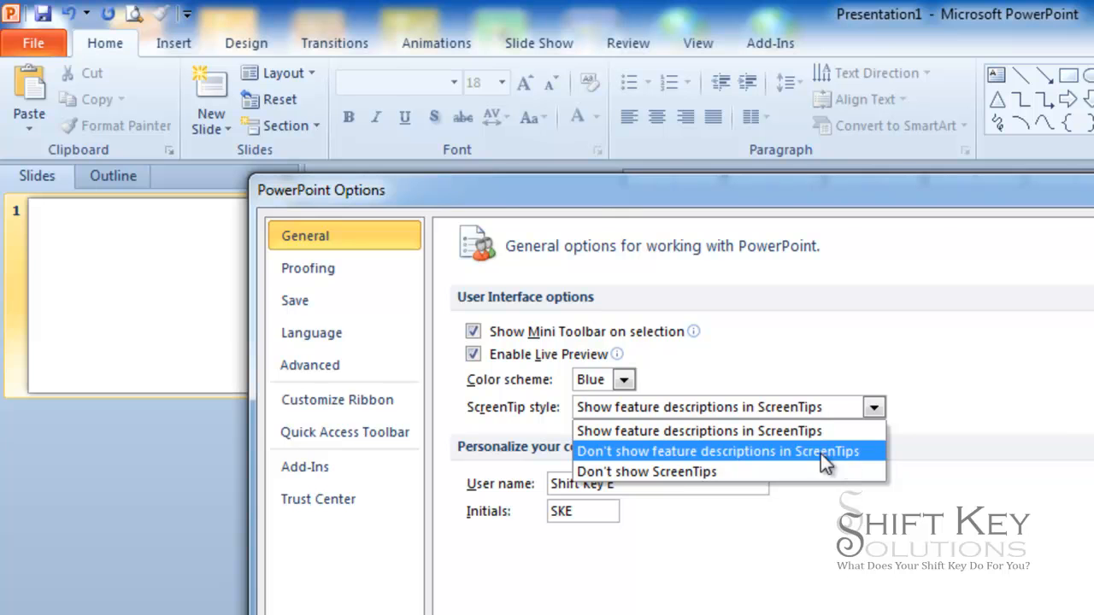
pyautogui.moveTo(646, 472)
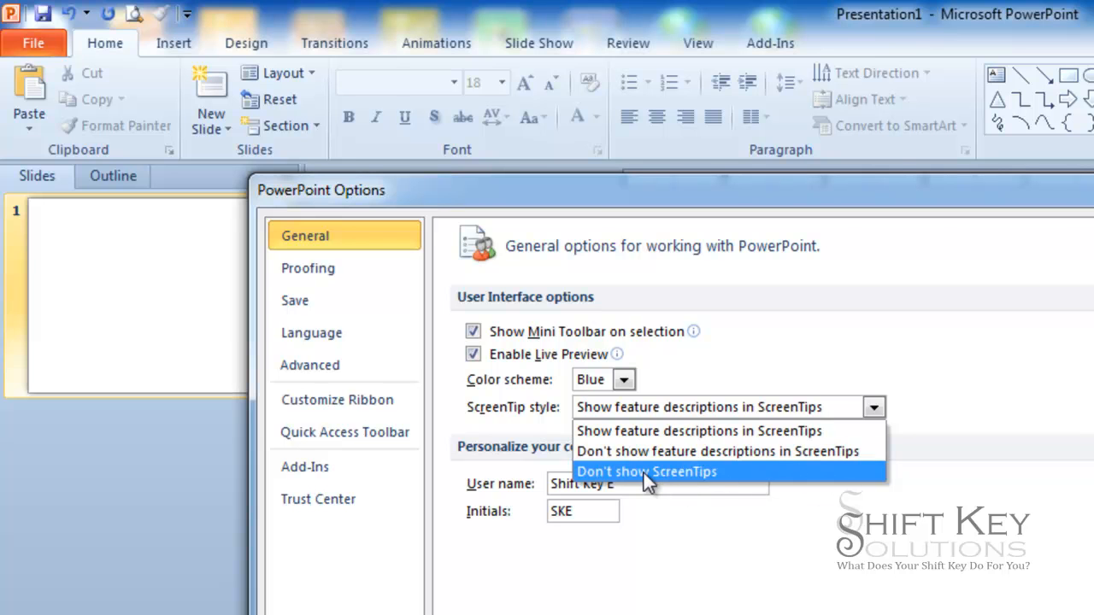
pyautogui.click(646, 472)
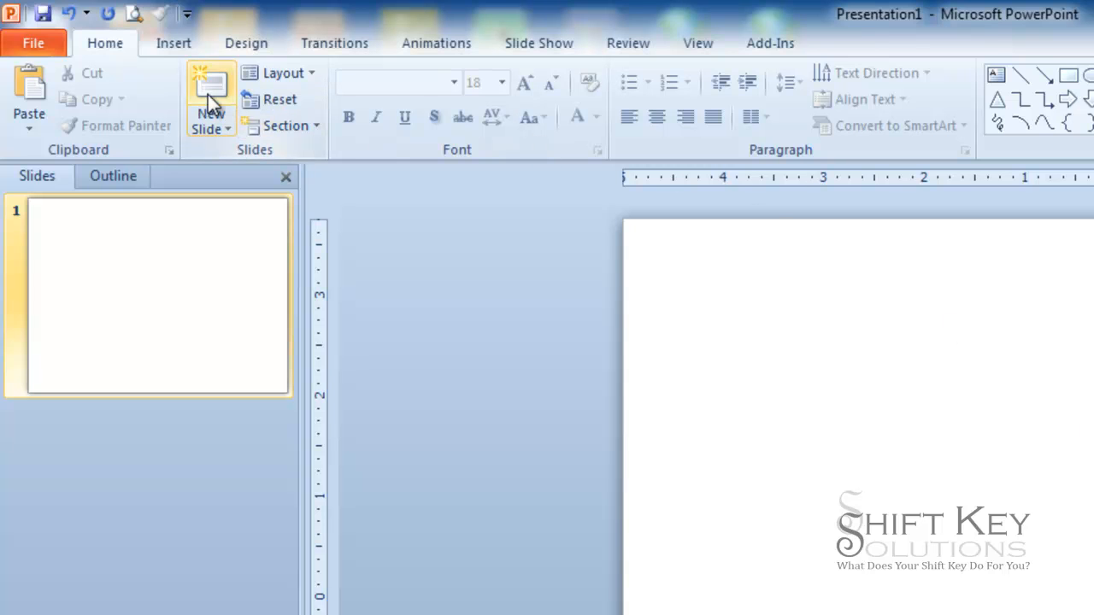
pyautogui.moveTo(133, 130)
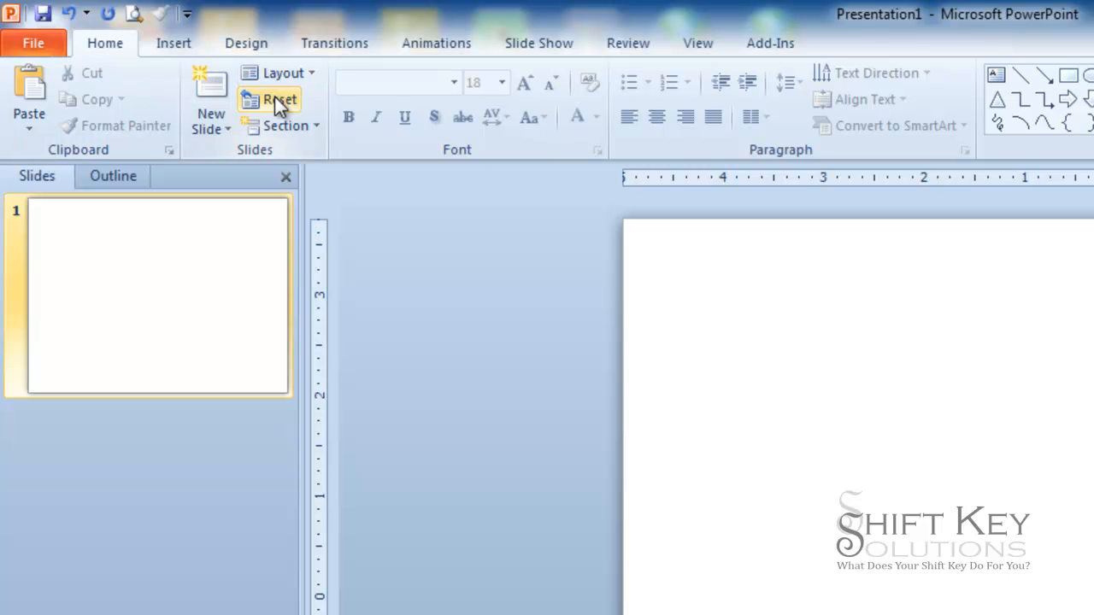
pyautogui.moveTo(288, 126)
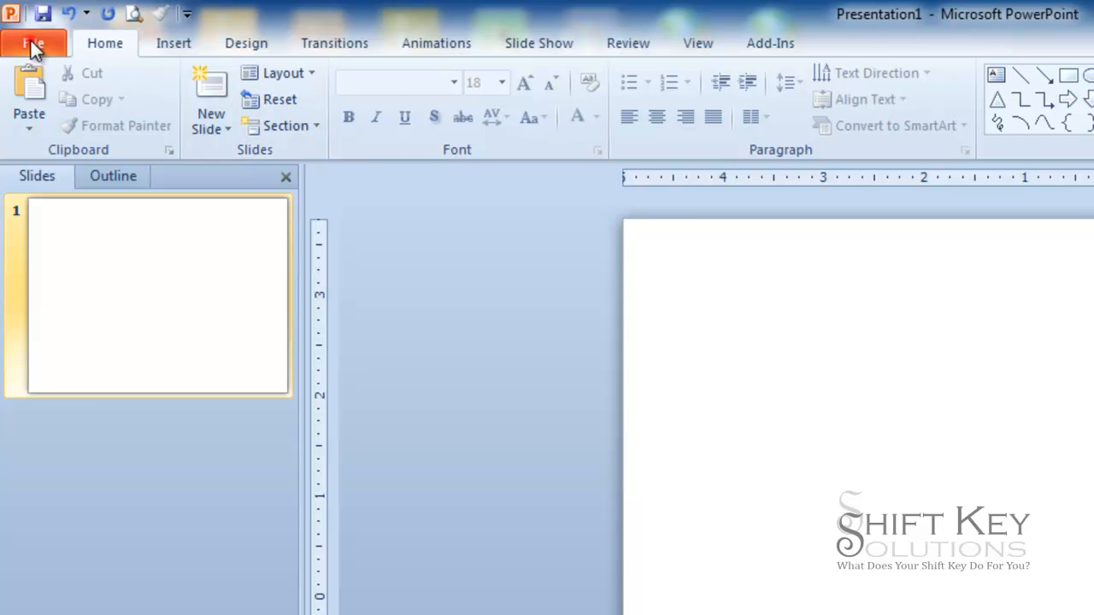
# Reopen Options and set ScreenTip style to 'Show feature descriptions in ScreenTips'
pyautogui.click(33, 43)
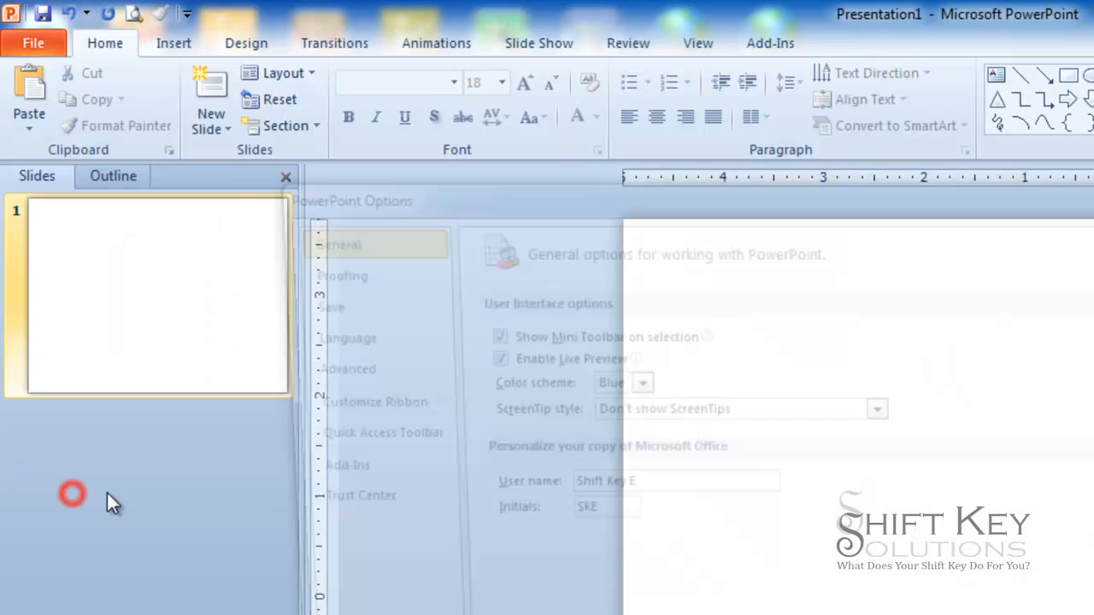
pyautogui.click(876, 407)
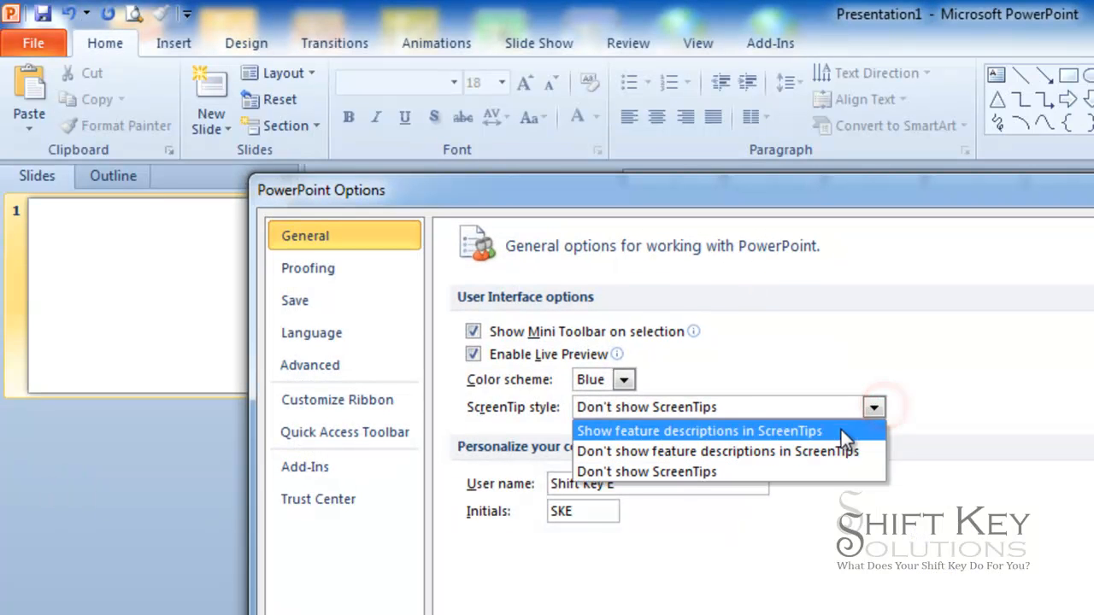
pyautogui.click(698, 431)
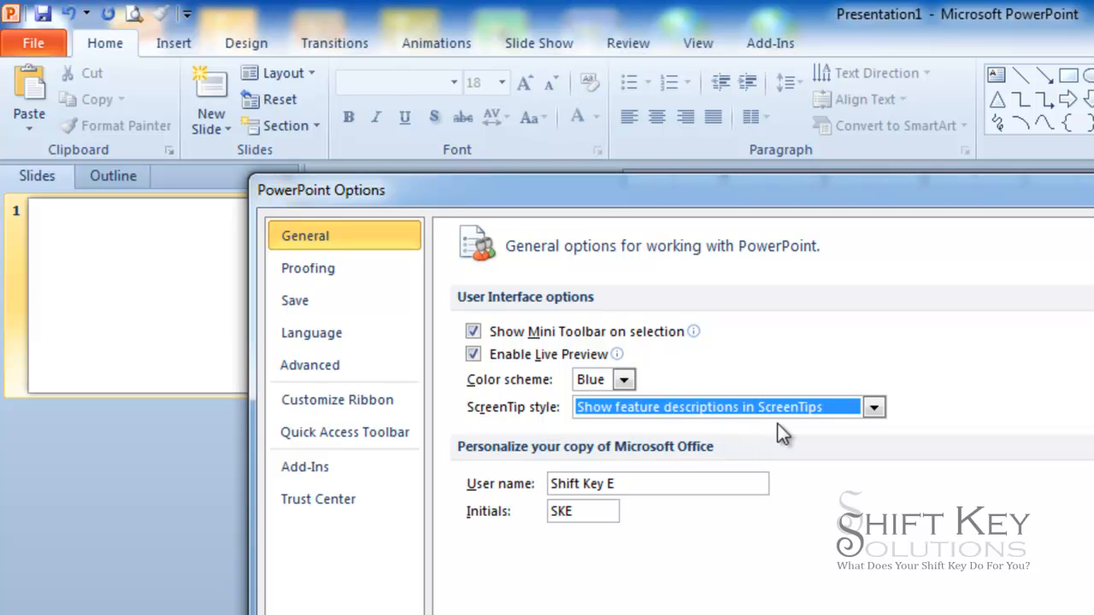
pyautogui.moveTo(1057, 426)
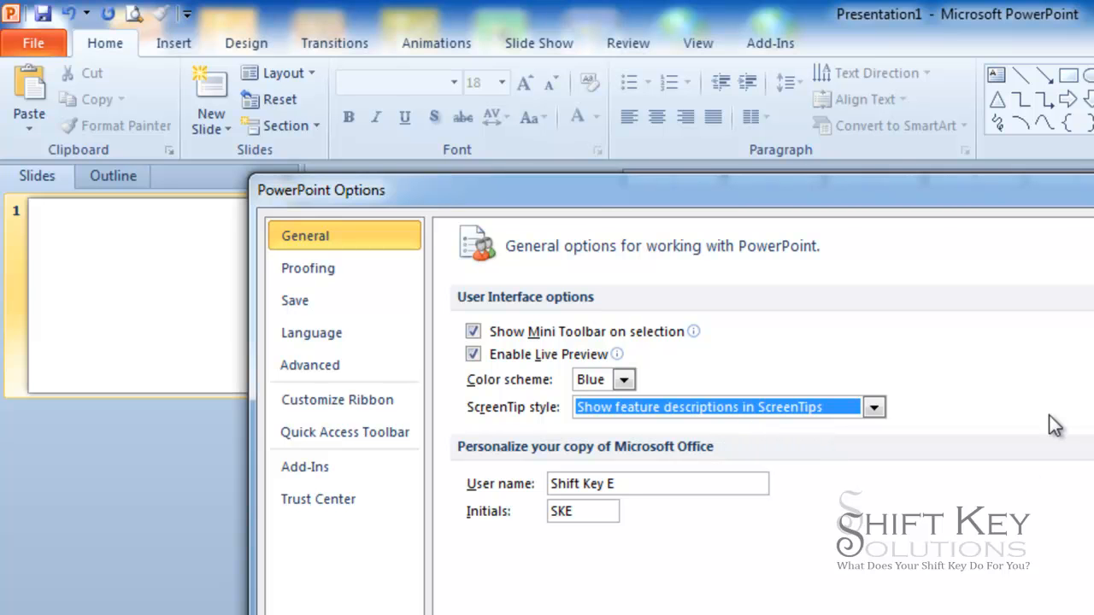